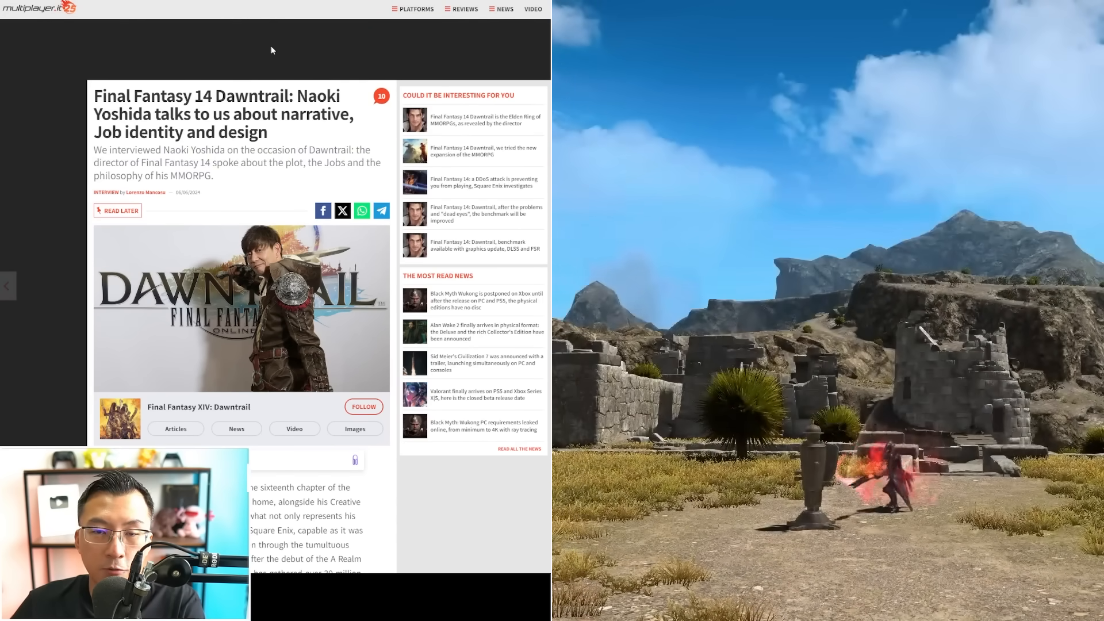
# - Scroll the Dawntrail interview down to Yoshida's Battle Content answer on reducing player stress
pyautogui.scroll(-3)
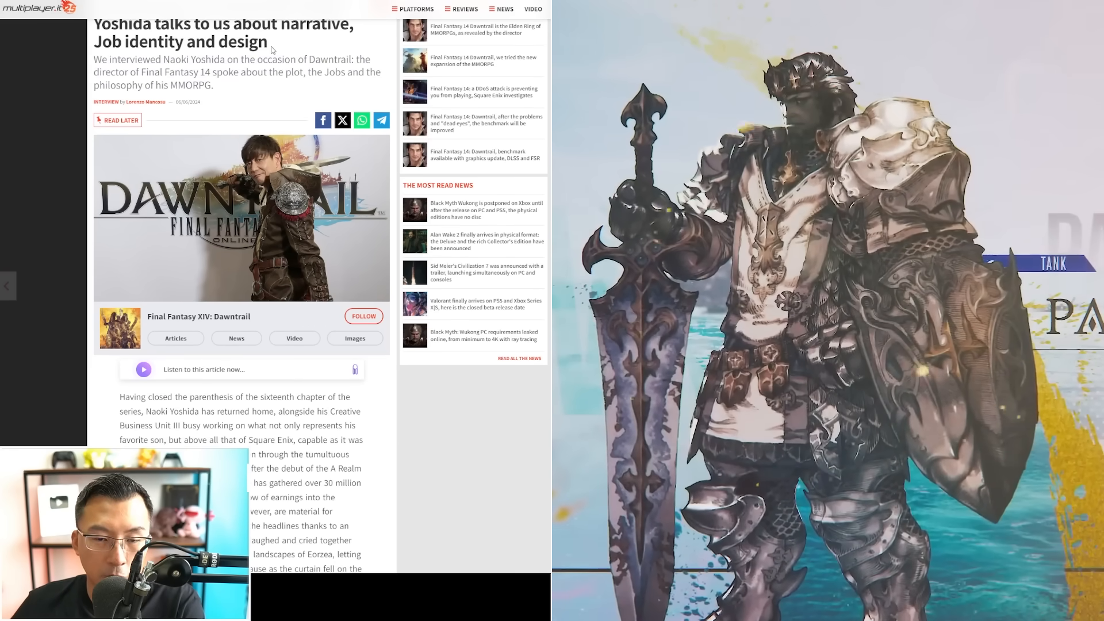
pyautogui.scroll(-3)
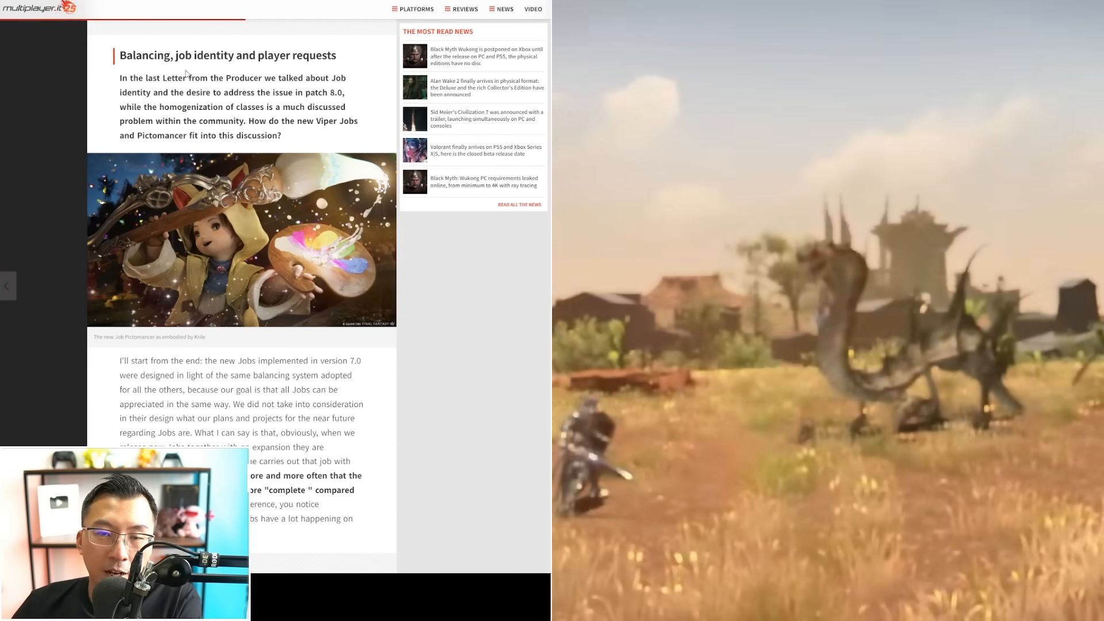
pyautogui.scroll(-3)
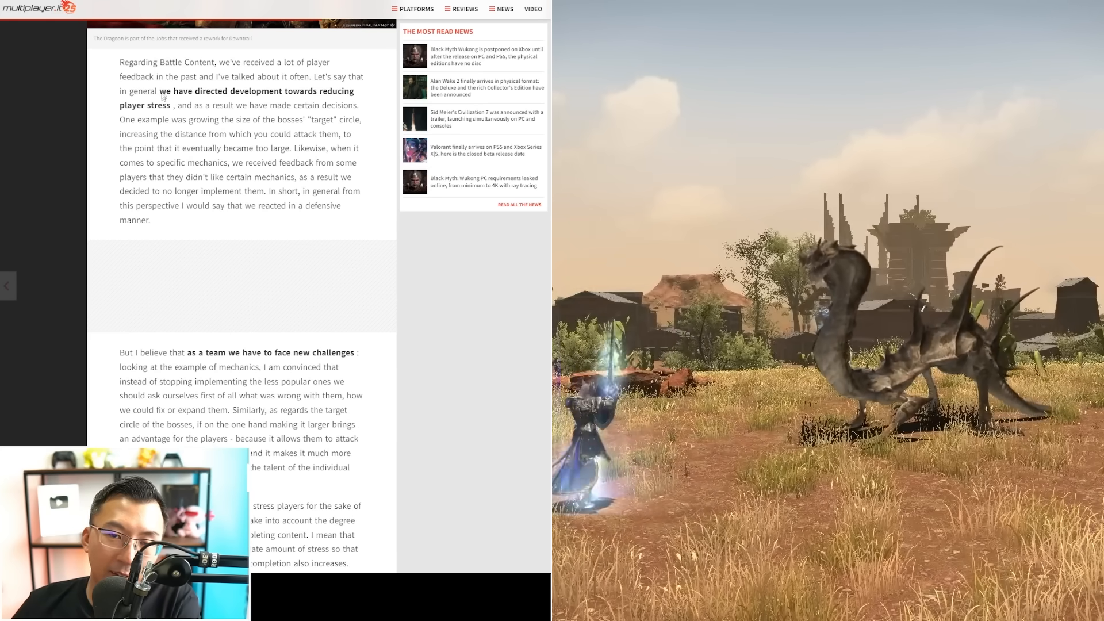
# - Highlight the line about dropping disliked mechanics and the sentence on player satisfaction from completing content
pyautogui.moveTo(156, 91); pyautogui.dragTo(279, 91)
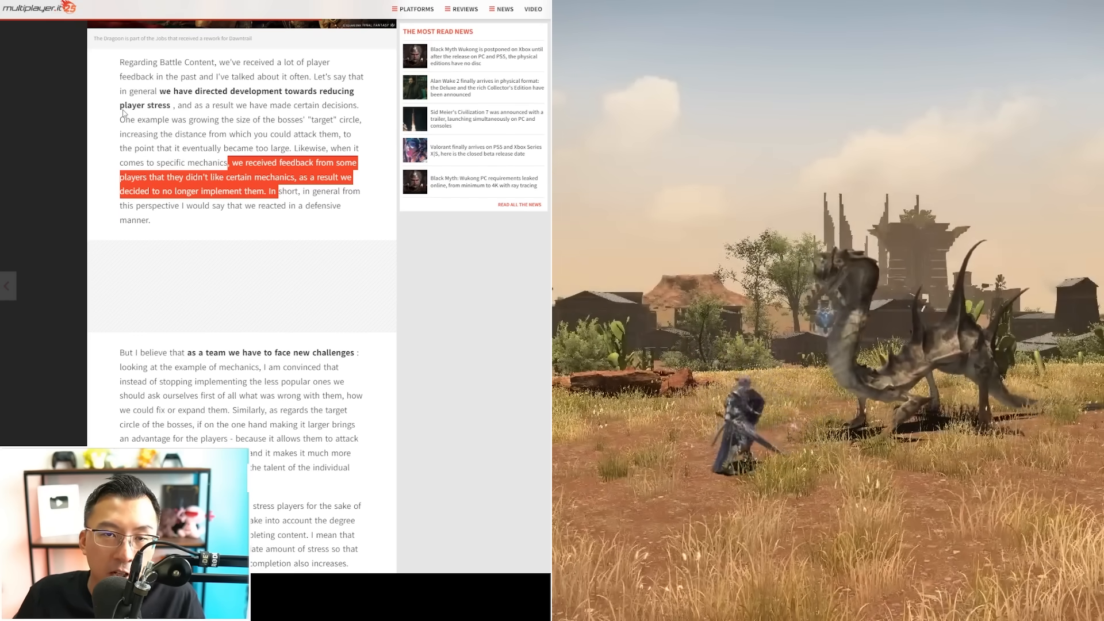
pyautogui.scroll(-3)
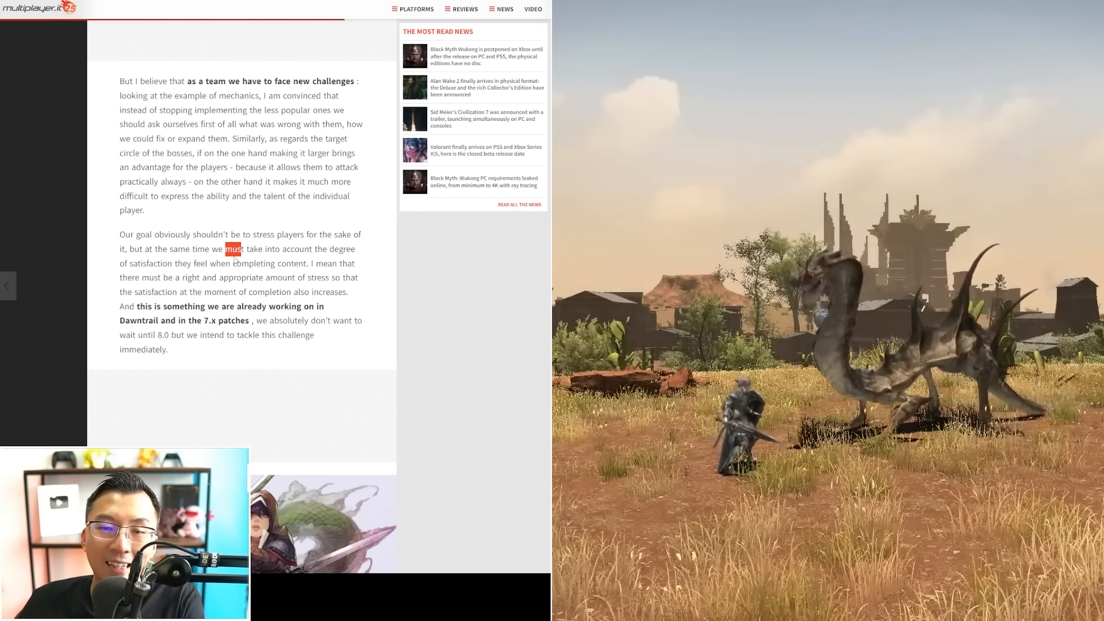
pyautogui.moveTo(227, 249); pyautogui.dragTo(305, 263)
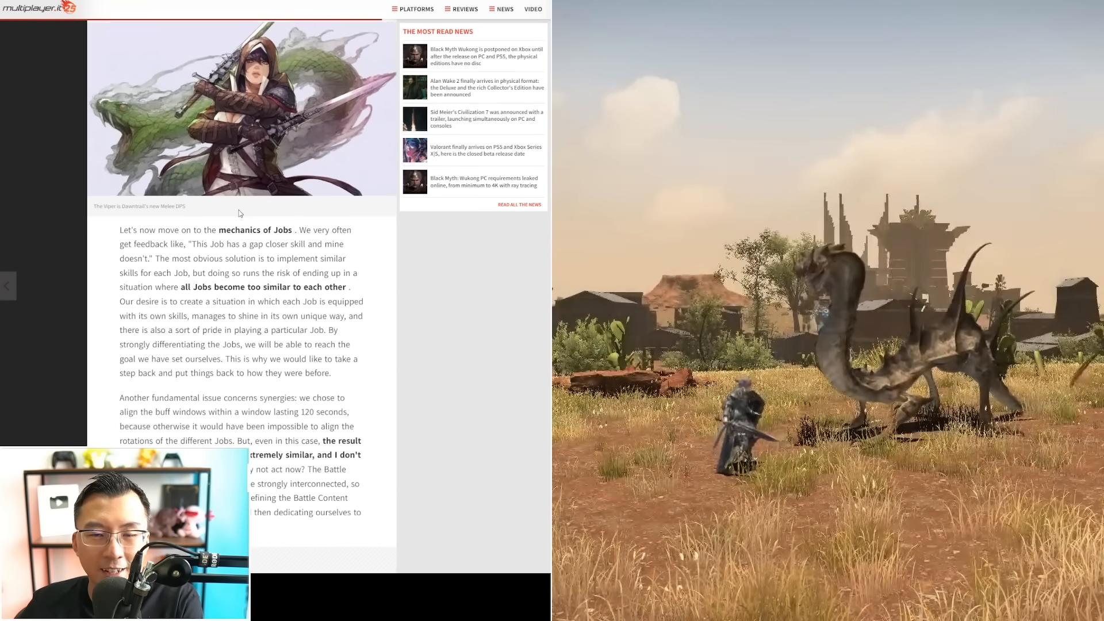
pyautogui.scroll(-3)
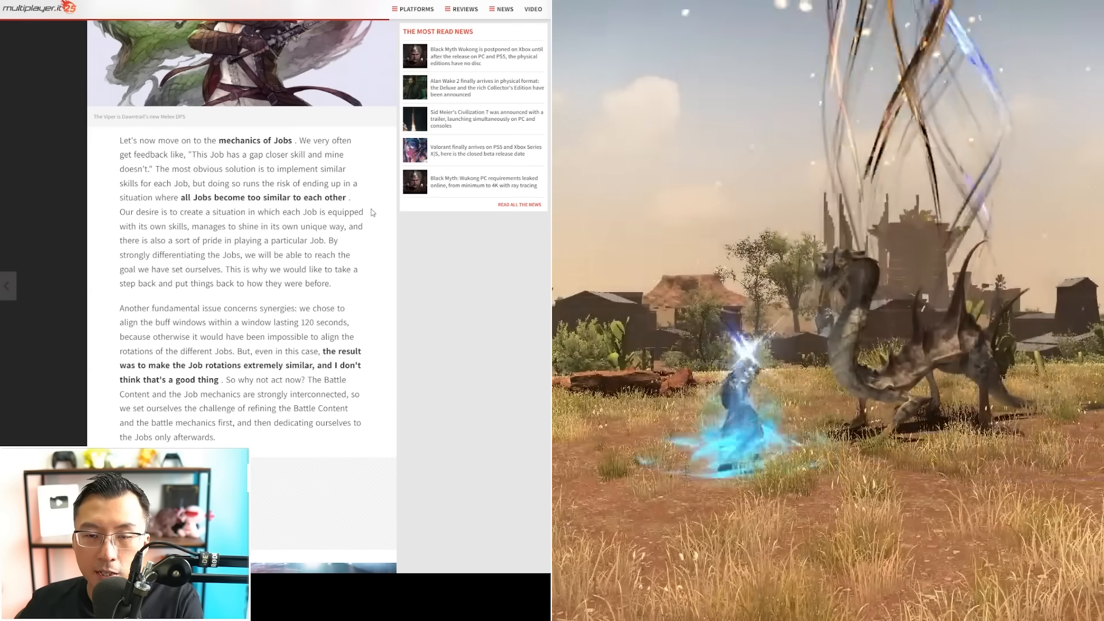
pyautogui.moveTo(181, 198); pyautogui.dragTo(361, 211)
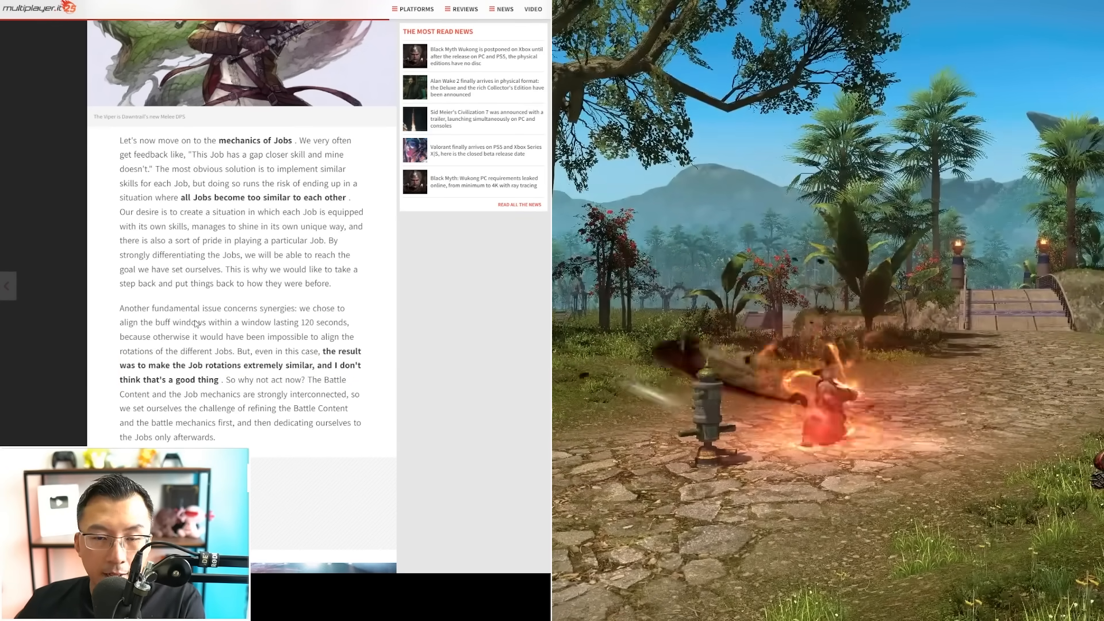
# - Highlight 'align the buff windows within a window lasting 120 seconds' in the Job synergies paragraph
pyautogui.moveTo(119, 322); pyautogui.dragTo(191, 322)
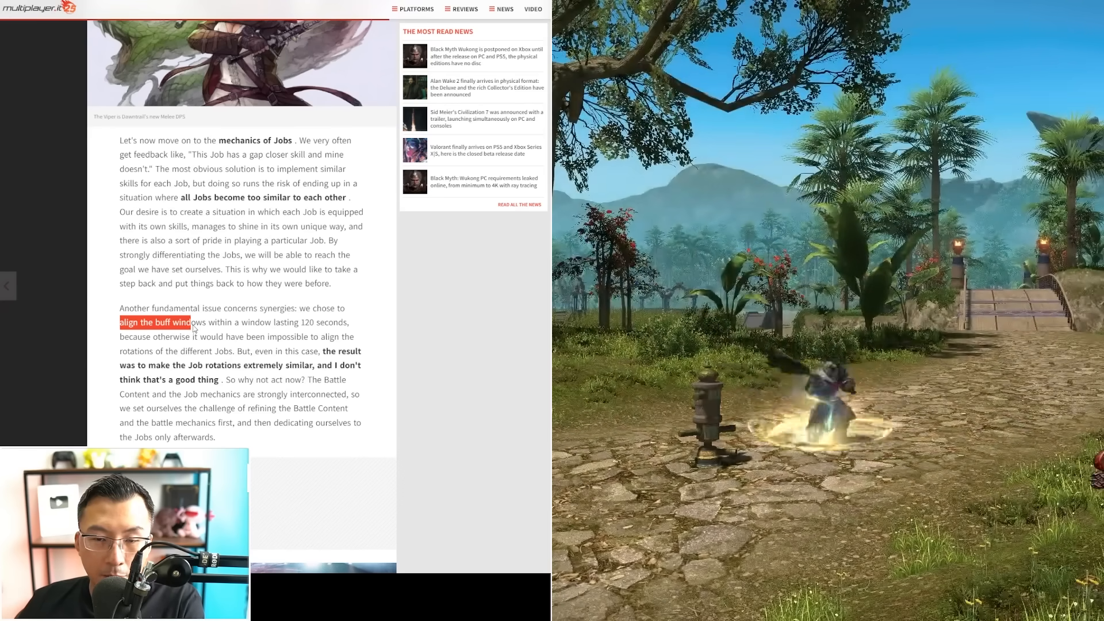
pyautogui.moveTo(190, 322); pyautogui.dragTo(347, 322)
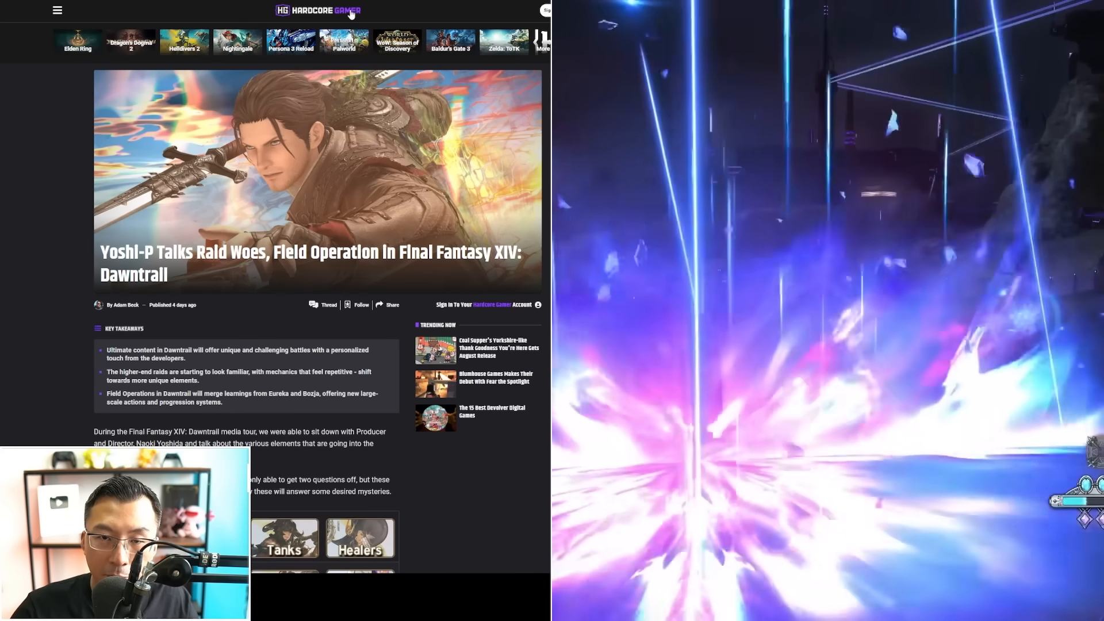
# - Scroll the Hardcore Gamer interview down to Yoshida's answer on high-end raid design
pyautogui.scroll(-3)
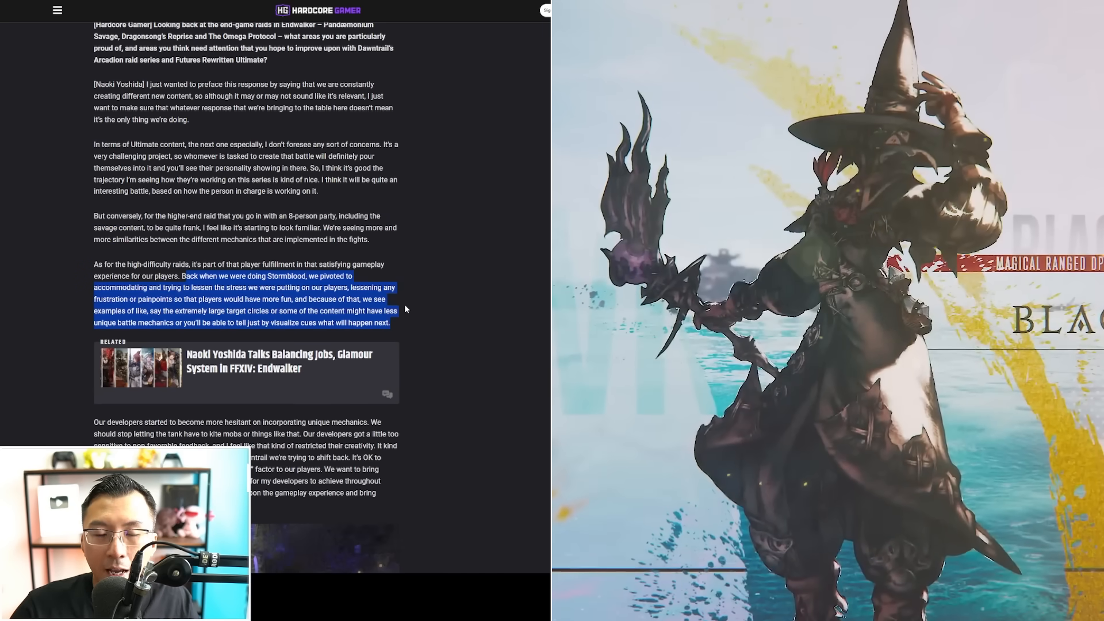
pyautogui.scroll(-3)
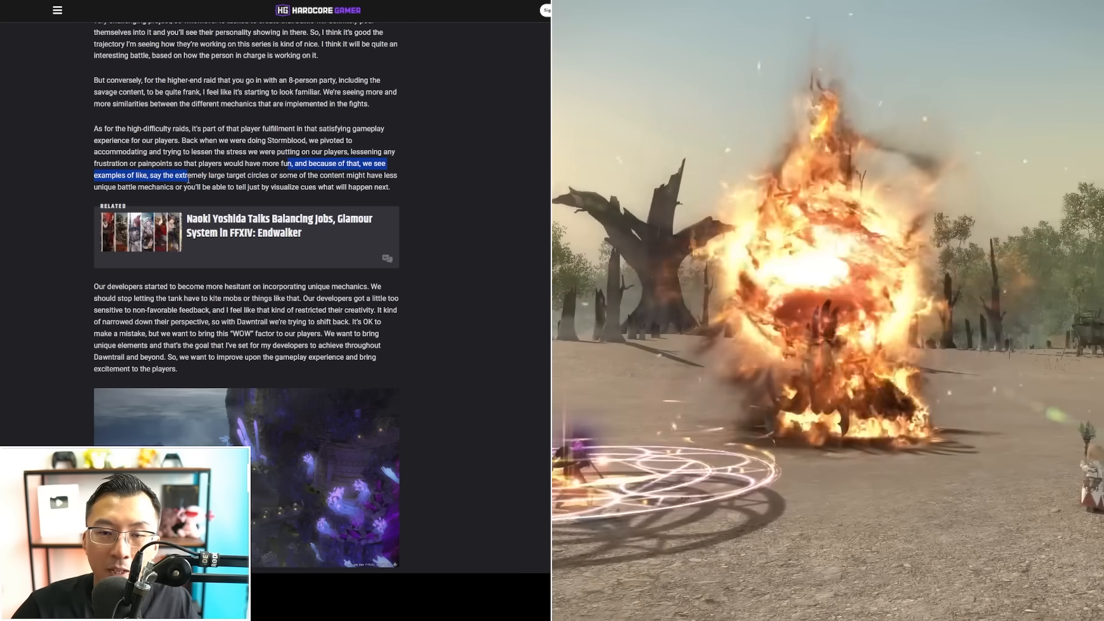
# - Scroll past the developers' Dawntrail goal down to the 'Back to the Grind' Field Operations section
pyautogui.scroll(-3)
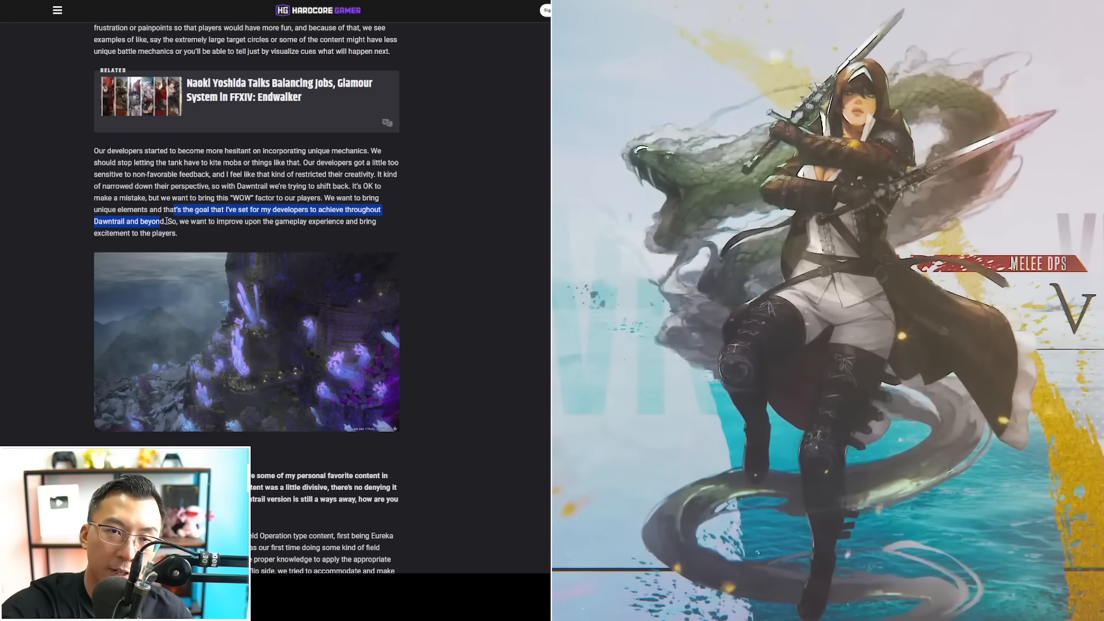
pyautogui.scroll(-3)
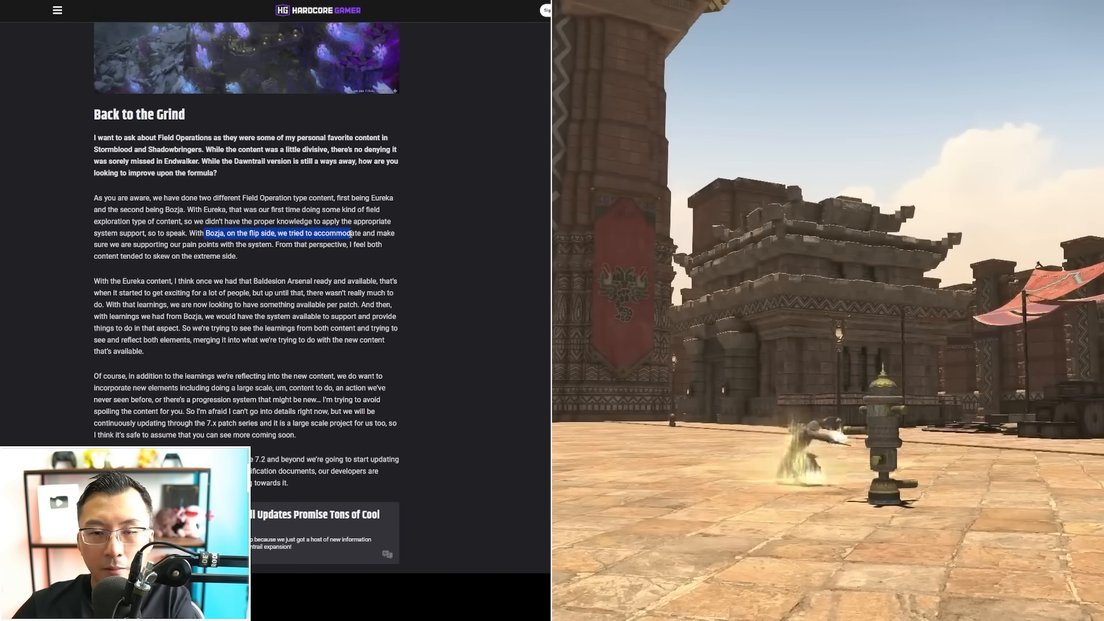
# - Highlight the Bozja pain-points sentence and the passage on merging learnings from both contents
pyautogui.moveTo(345, 233); pyautogui.dragTo(273, 244)
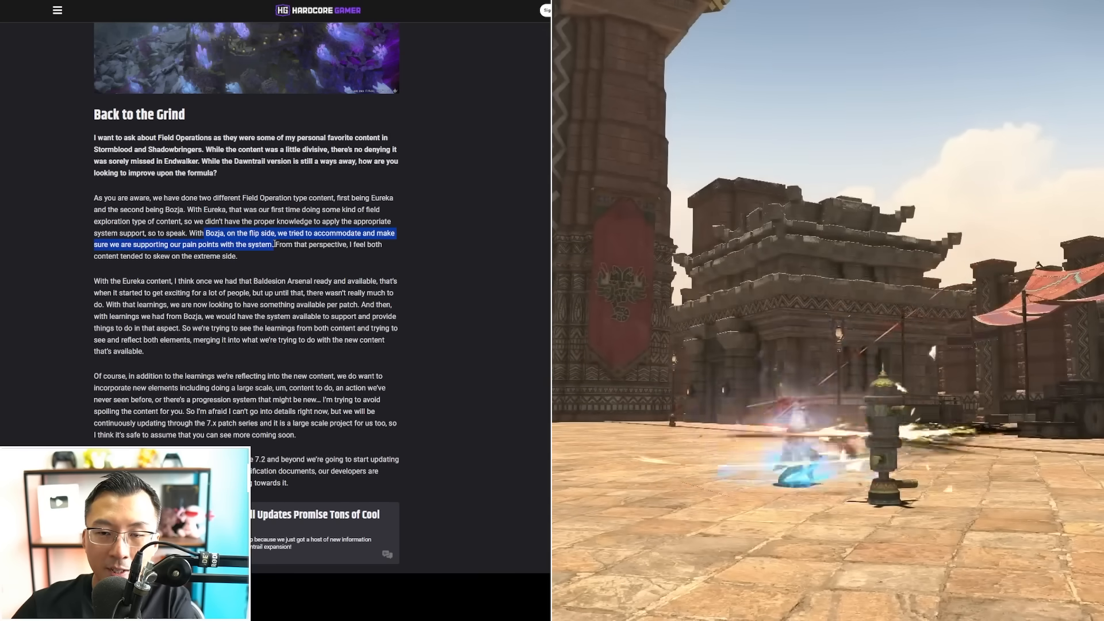
pyautogui.moveTo(205, 233); pyautogui.dragTo(238, 255)
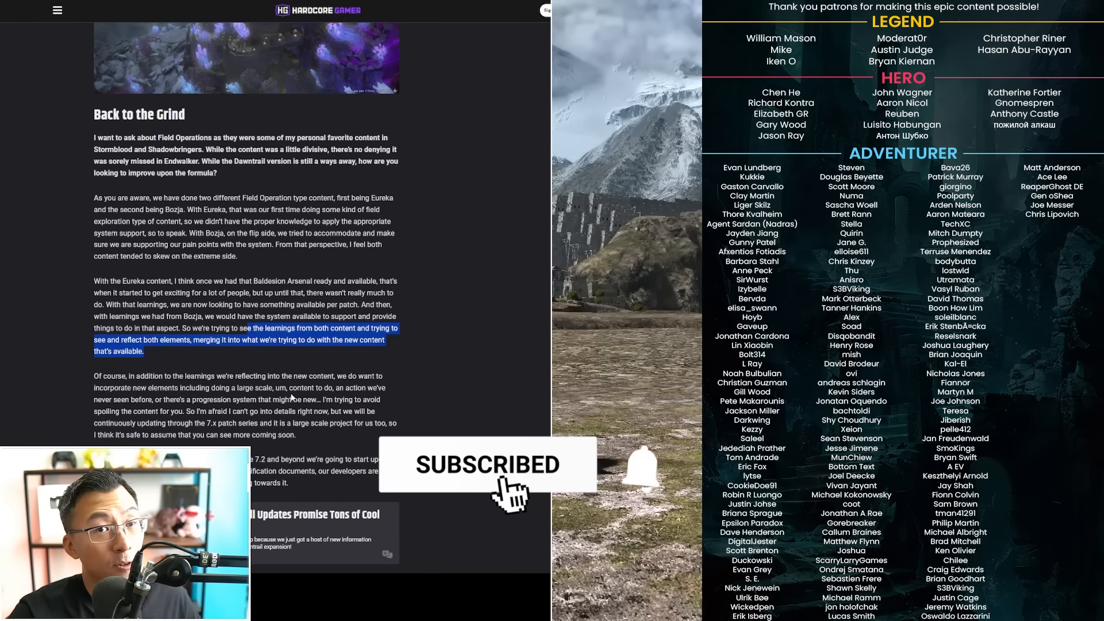
pyautogui.click(662, 468)
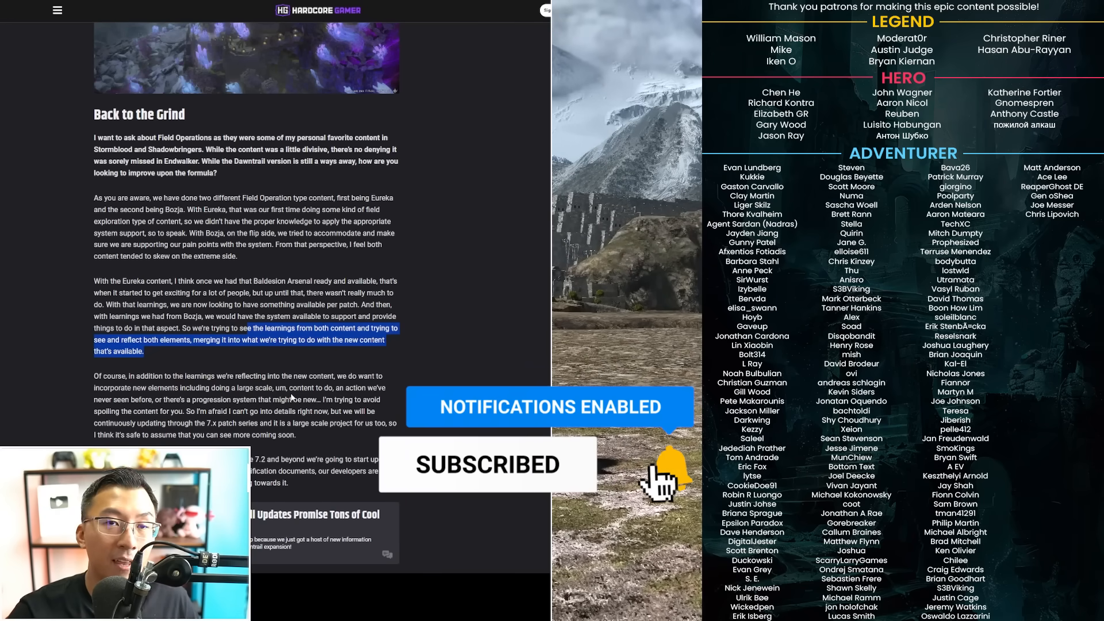